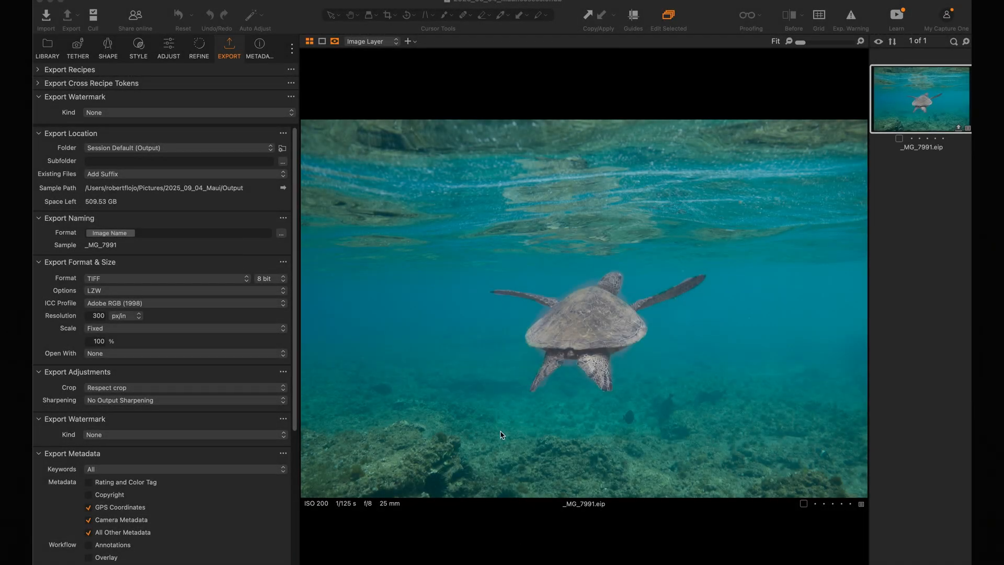
pyautogui.moveTo(99, 162)
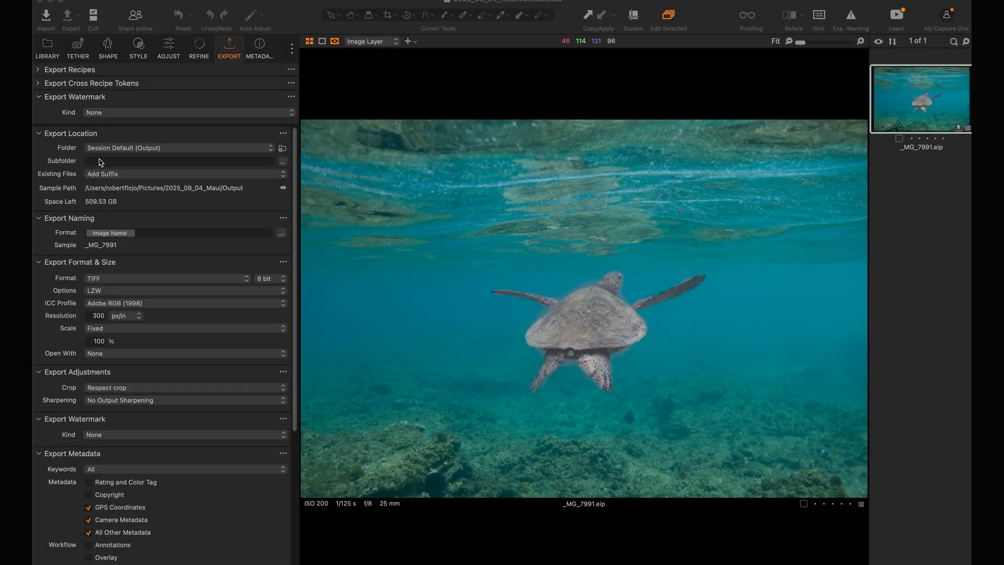
# - Toggle Brush Mask 1 and Adjustment Layer 1 on and off to compare the turtle's masked edit
pyautogui.click(166, 46)
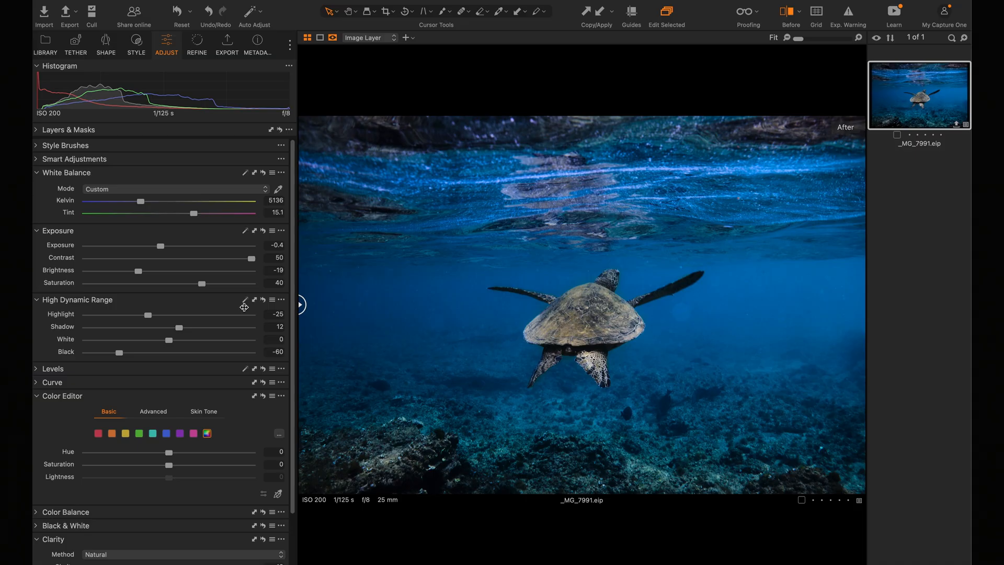
pyautogui.click(226, 45)
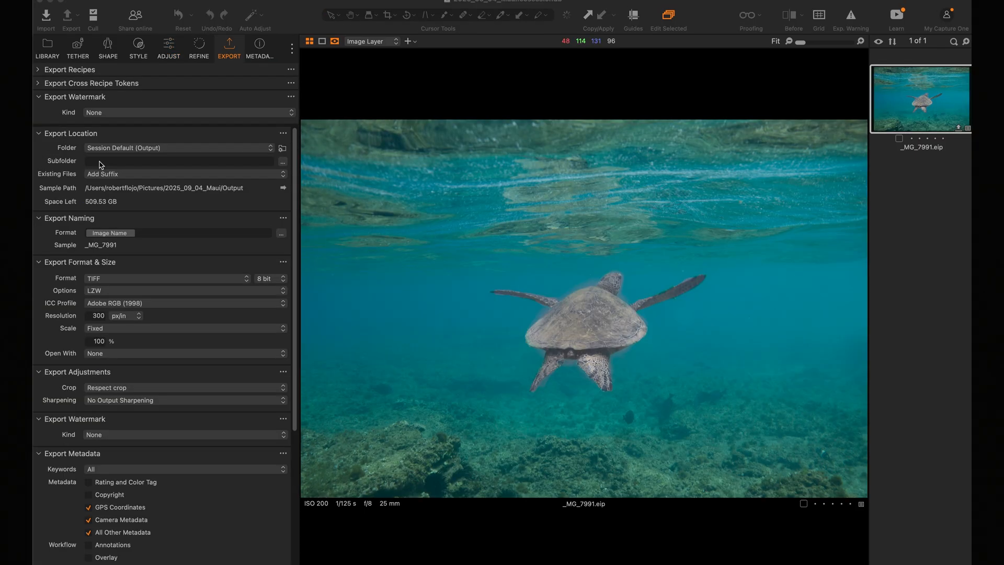
pyautogui.moveTo(397, 305)
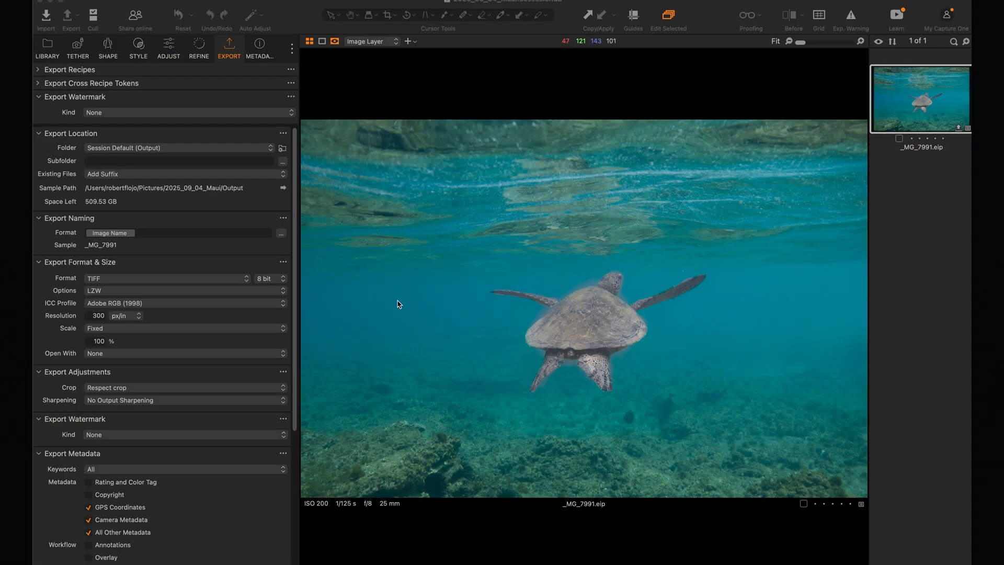
pyautogui.moveTo(382, 300)
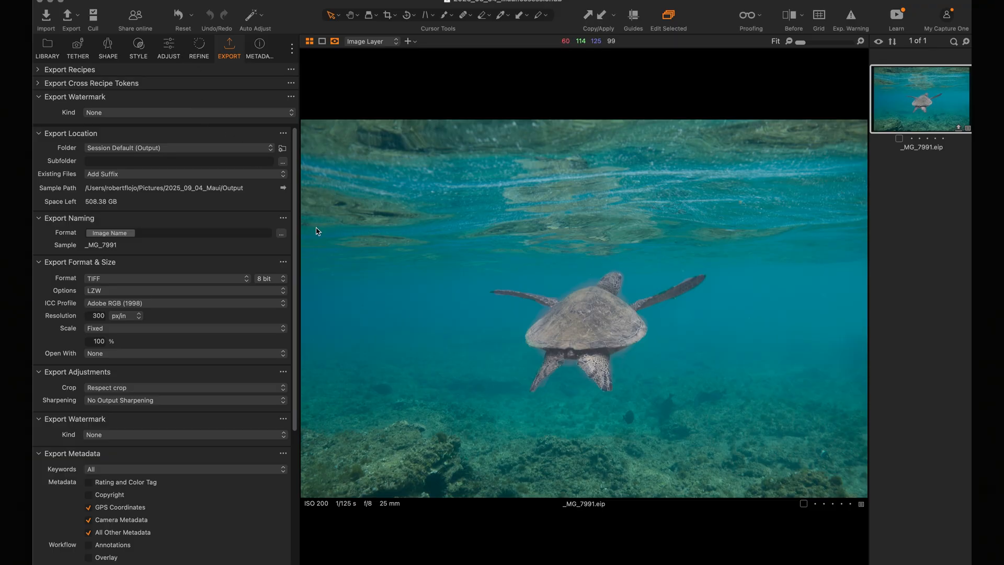
pyautogui.click(167, 46)
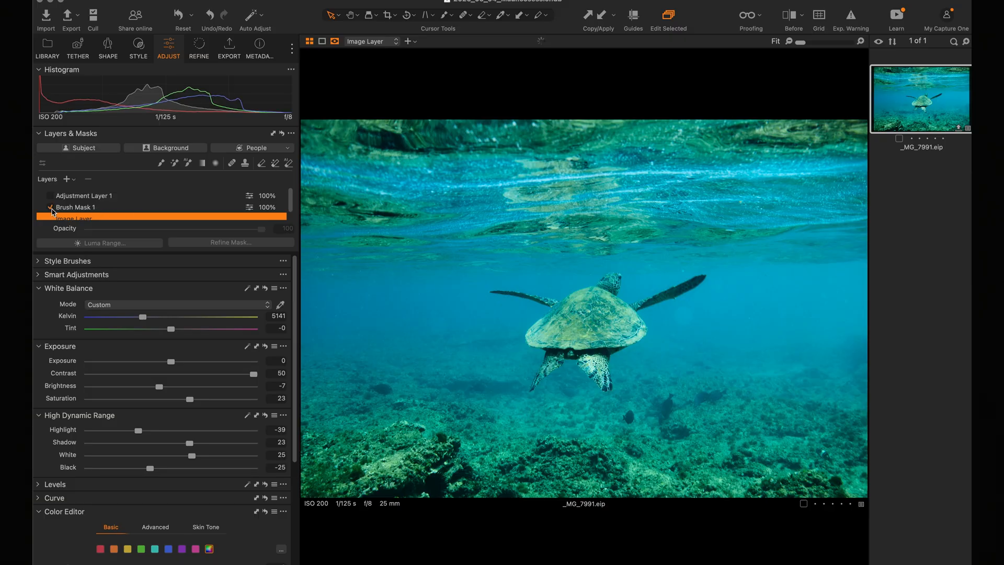
pyautogui.click(51, 207)
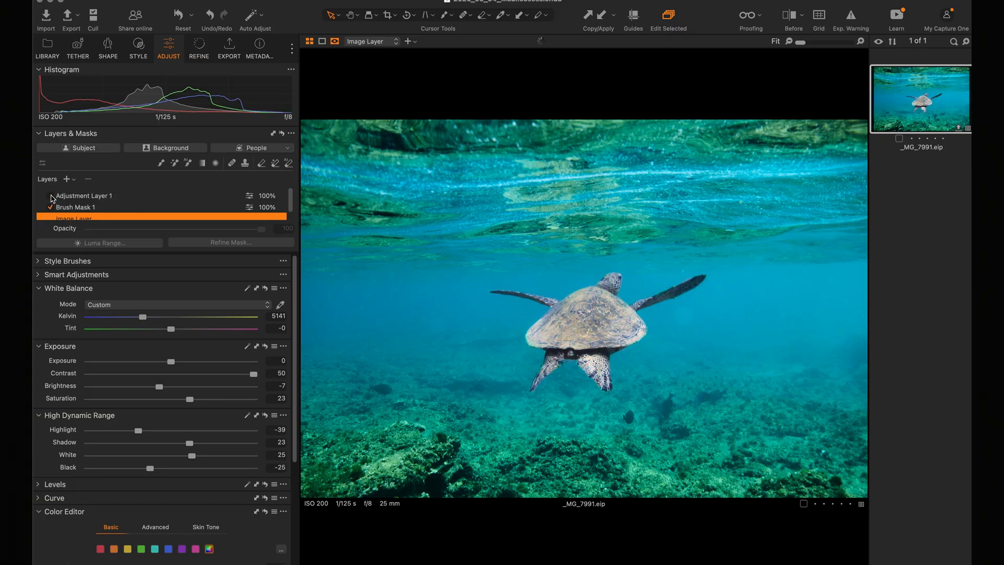
pyautogui.click(51, 196)
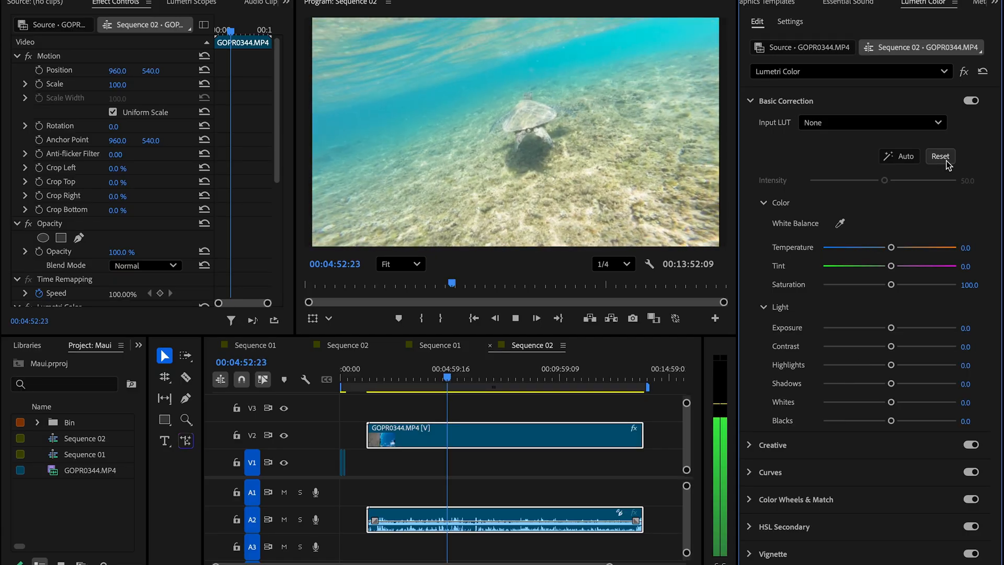
# - Reset the Lumetri Basic Correction values of GOPR0344.MP4 to neutral defaults
pyautogui.click(903, 156)
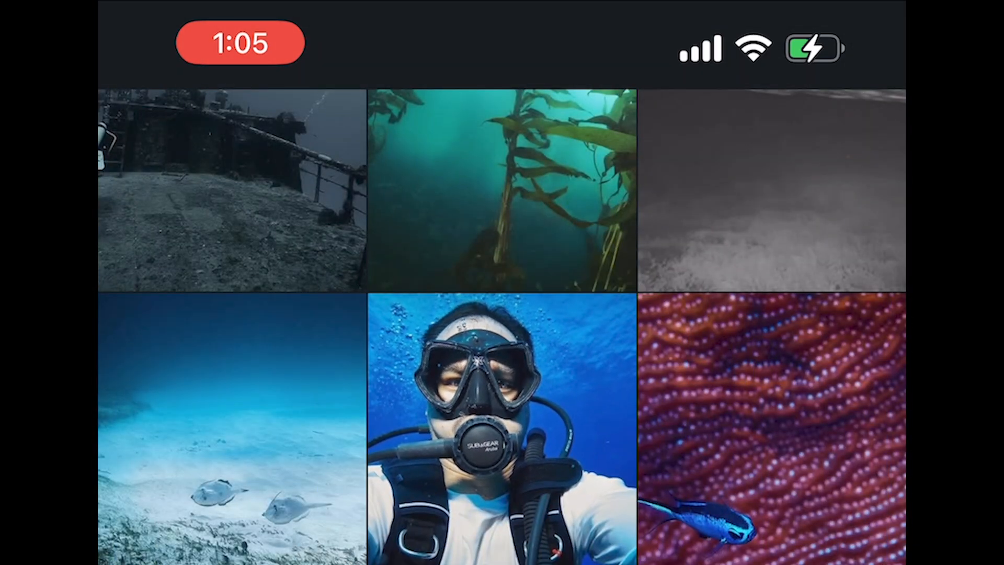
pyautogui.scroll(-3)
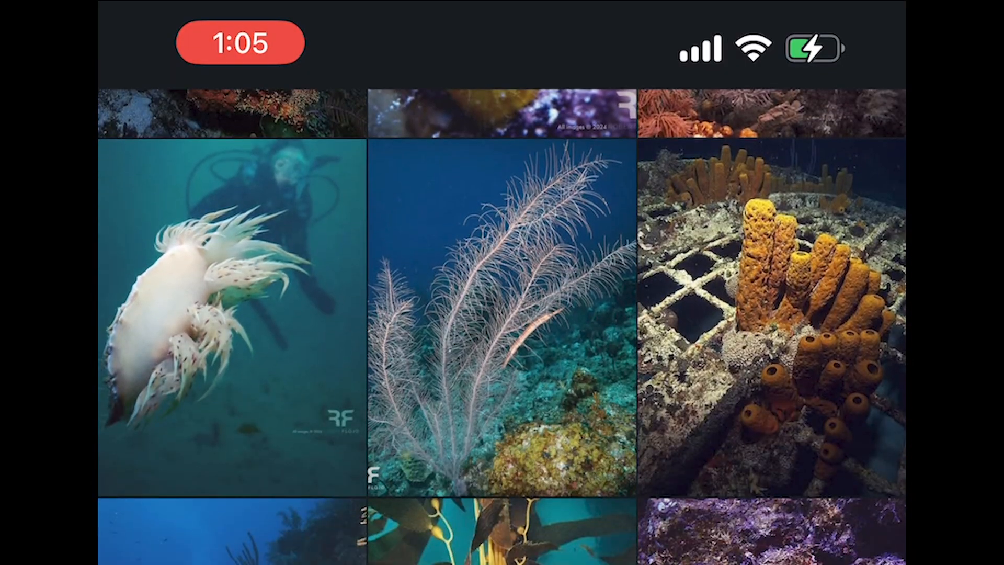